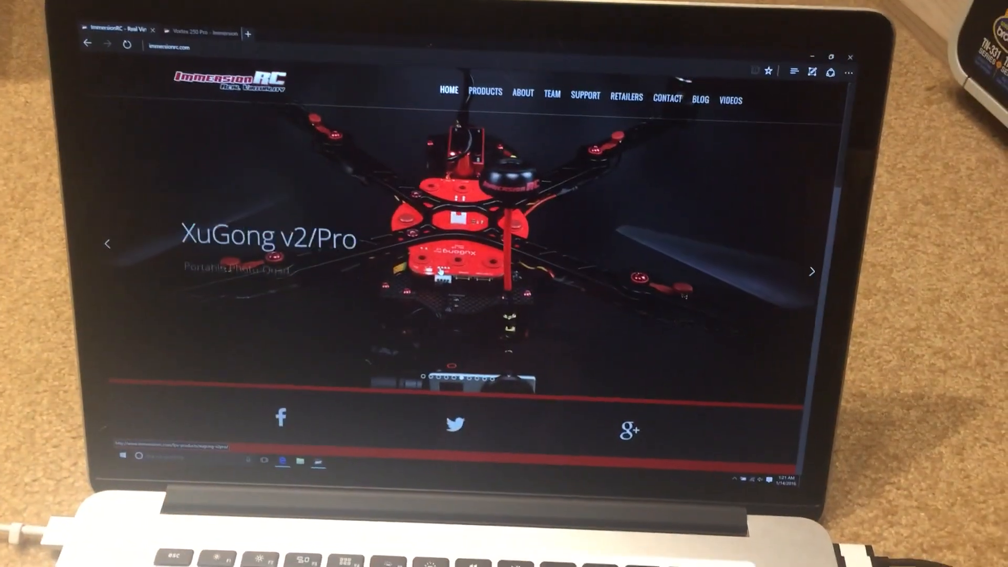
Scroll the Vortex 250 Pro page down to its Specifications & Support Files section
{"action": "scroll", "scroll_direction": "down", "scroll_amount": 3}
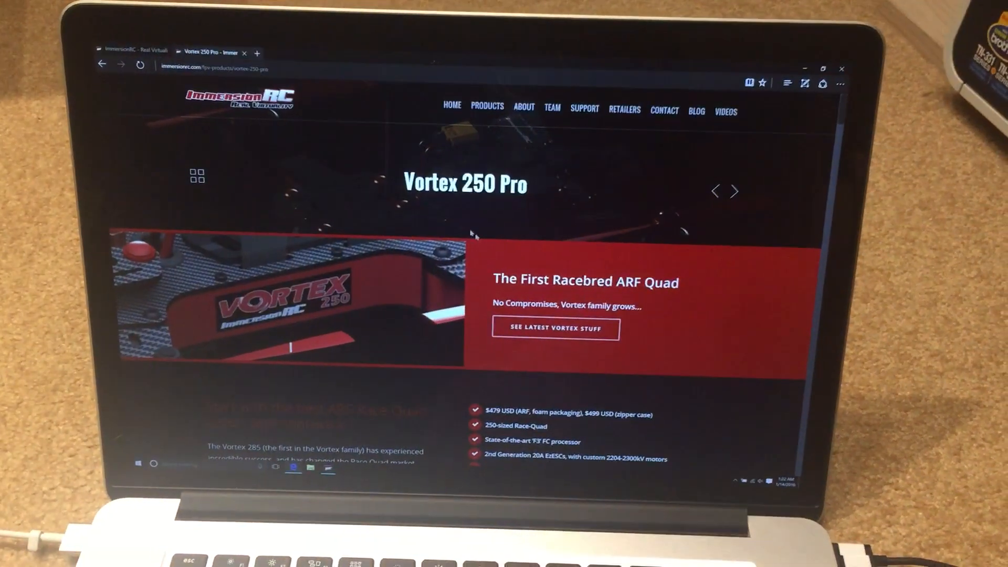
{"action": "scroll", "scroll_direction": "down", "scroll_amount": 3}
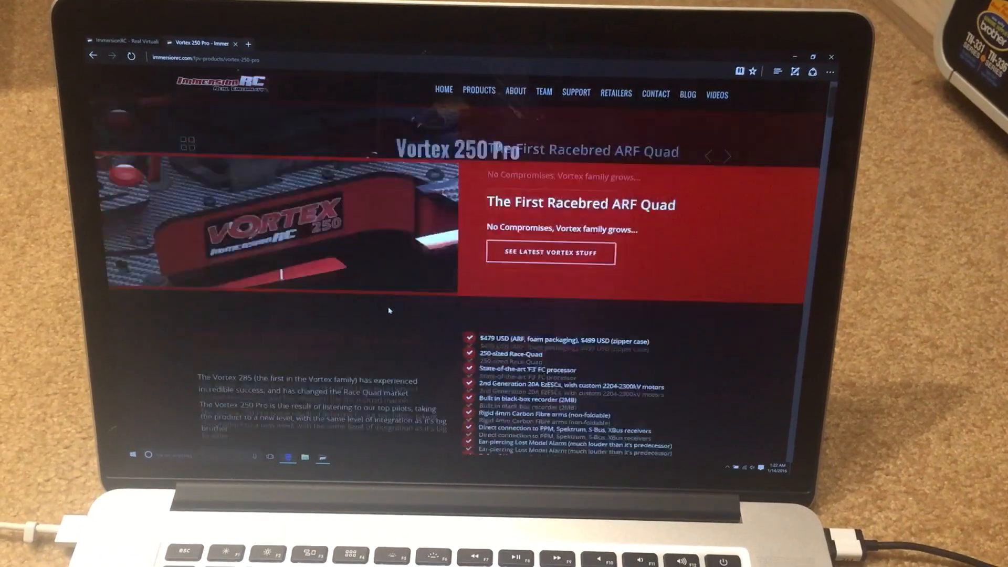
{"action": "scroll", "scroll_direction": "down", "scroll_amount": 3}
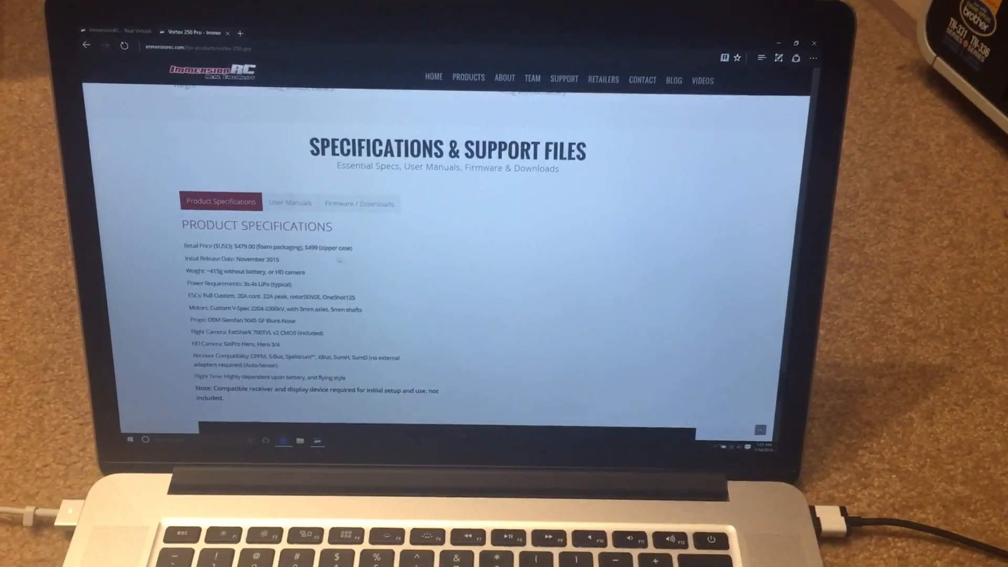
{"action": "left_click", "coordinate": [359, 203]}
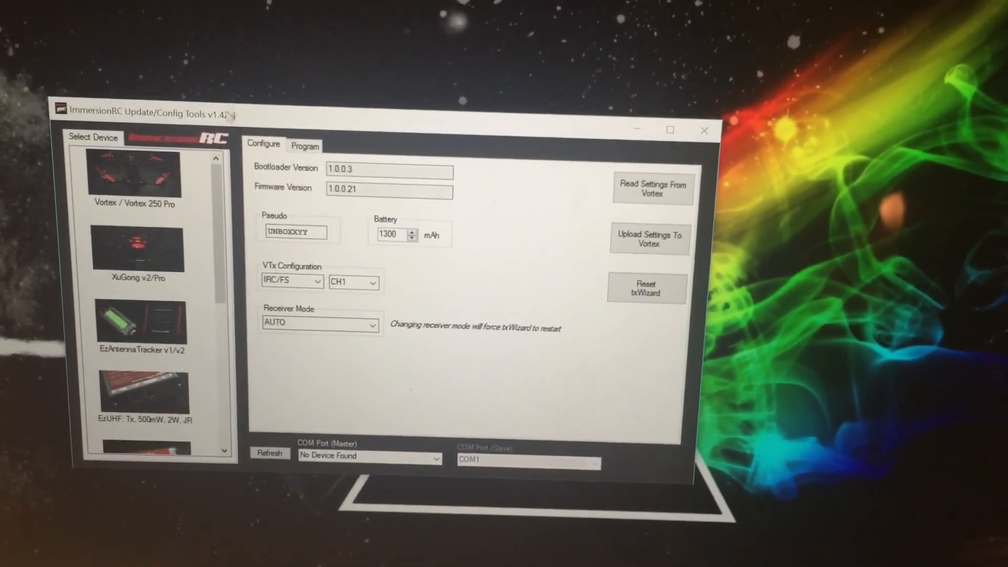
Refresh the master COM port list so the connected Vortex is detected on COM8
{"action": "left_click", "coordinate": [136, 173]}
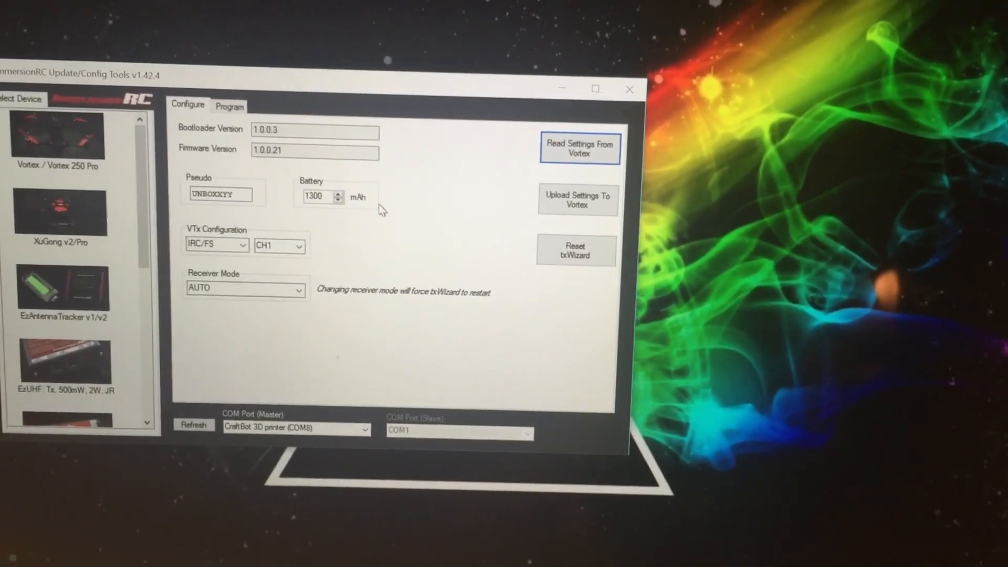
Flash the OSD .fw file from Downloads to the Vortex and acknowledge Upgrade Completed
{"action": "left_click", "coordinate": [228, 106]}
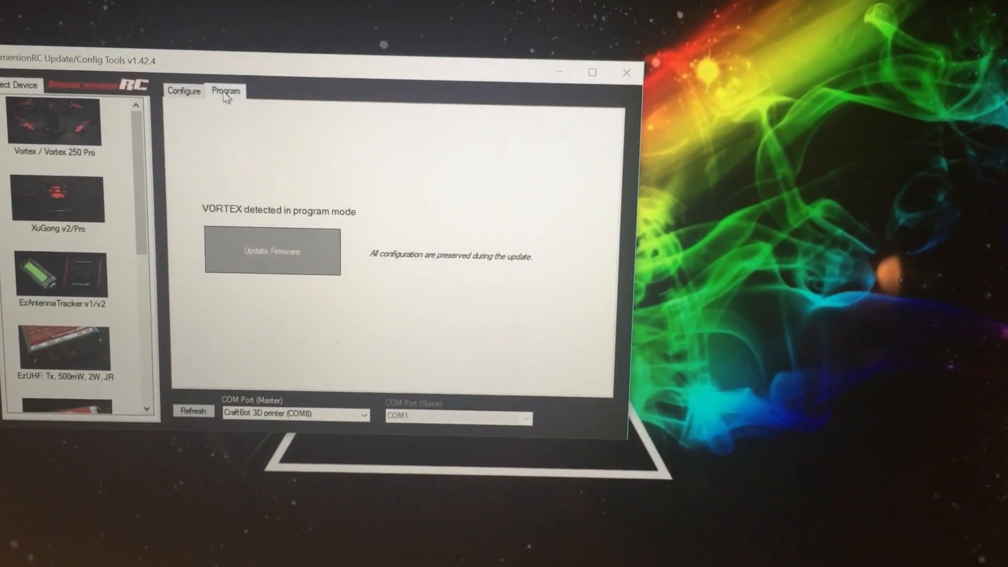
{"action": "left_click", "coordinate": [272, 251]}
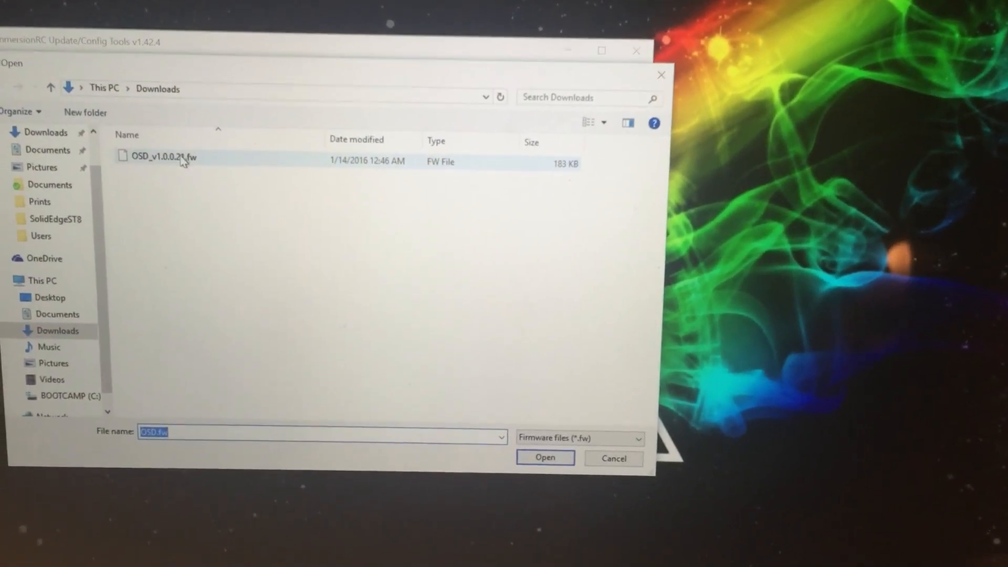
{"action": "left_click", "coordinate": [545, 458]}
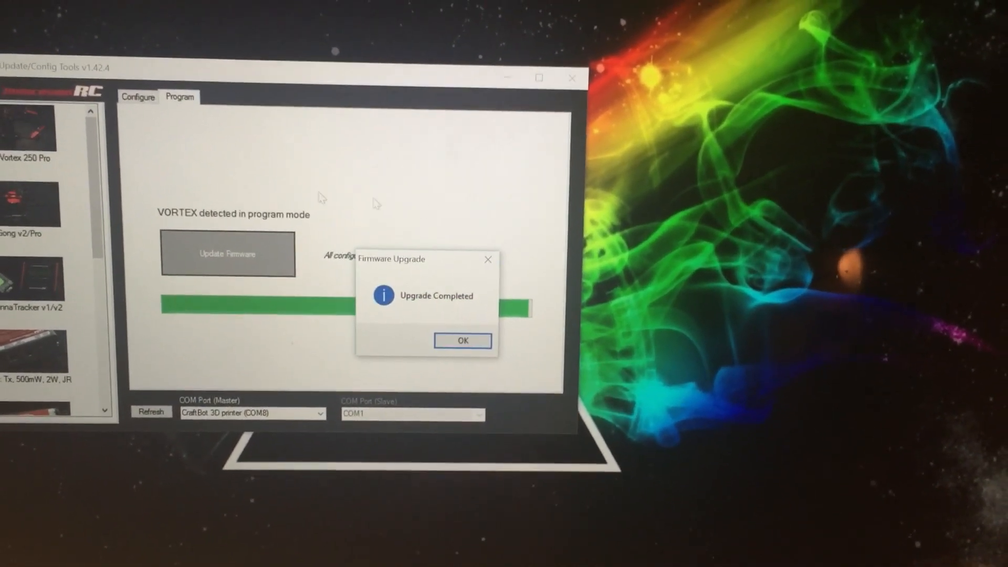
{"action": "left_click", "coordinate": [462, 341]}
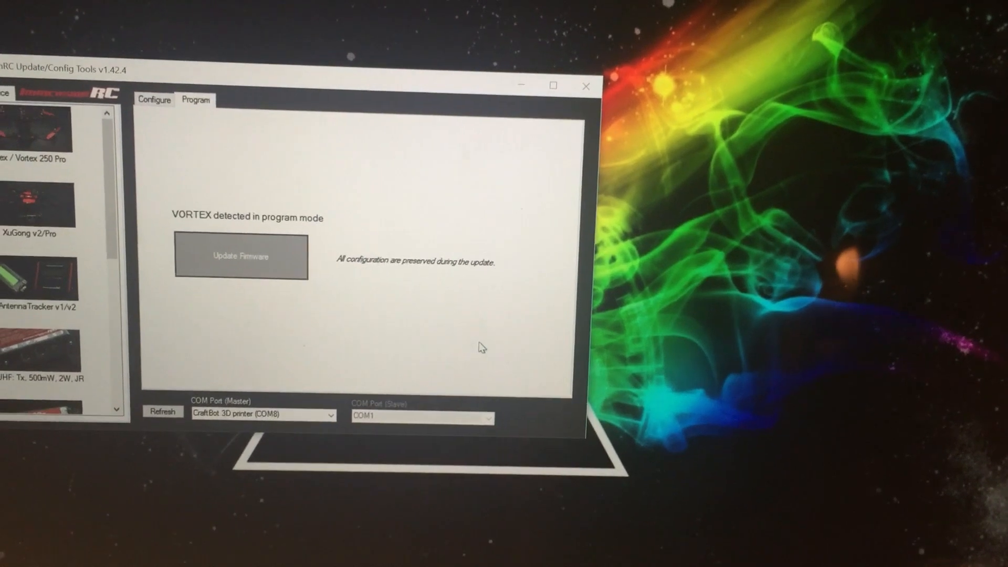